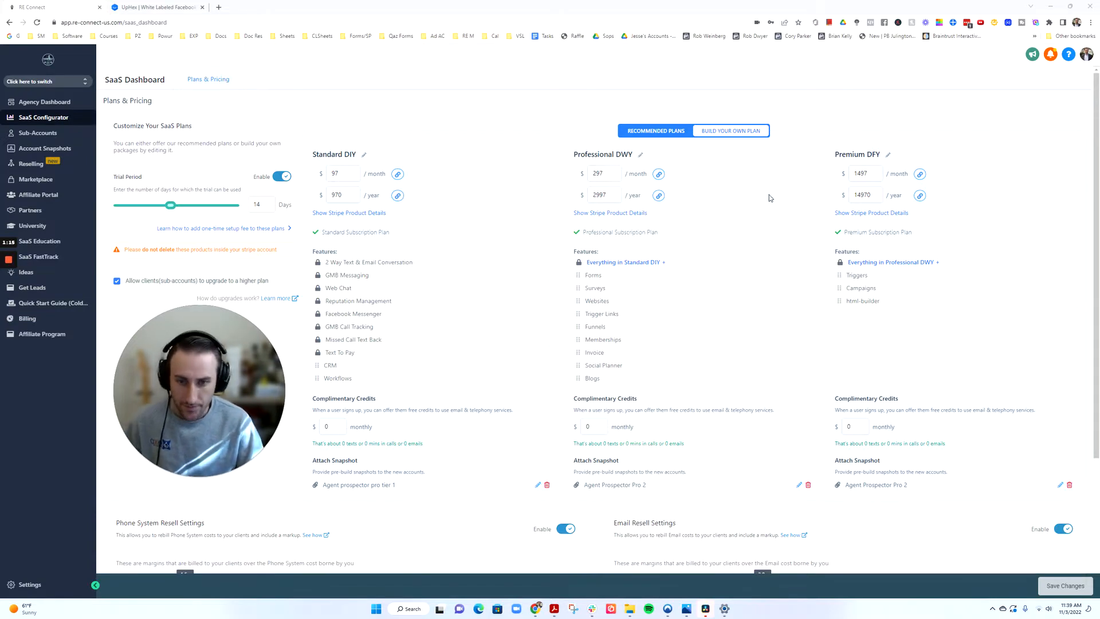
mouse_move(482, 230)
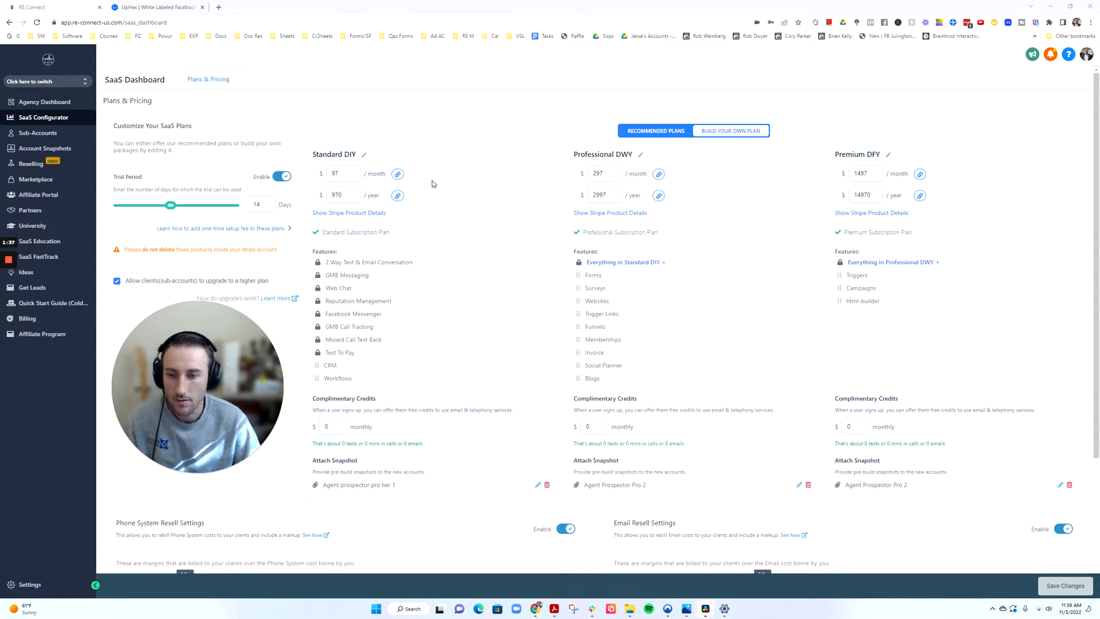
mouse_move(476, 213)
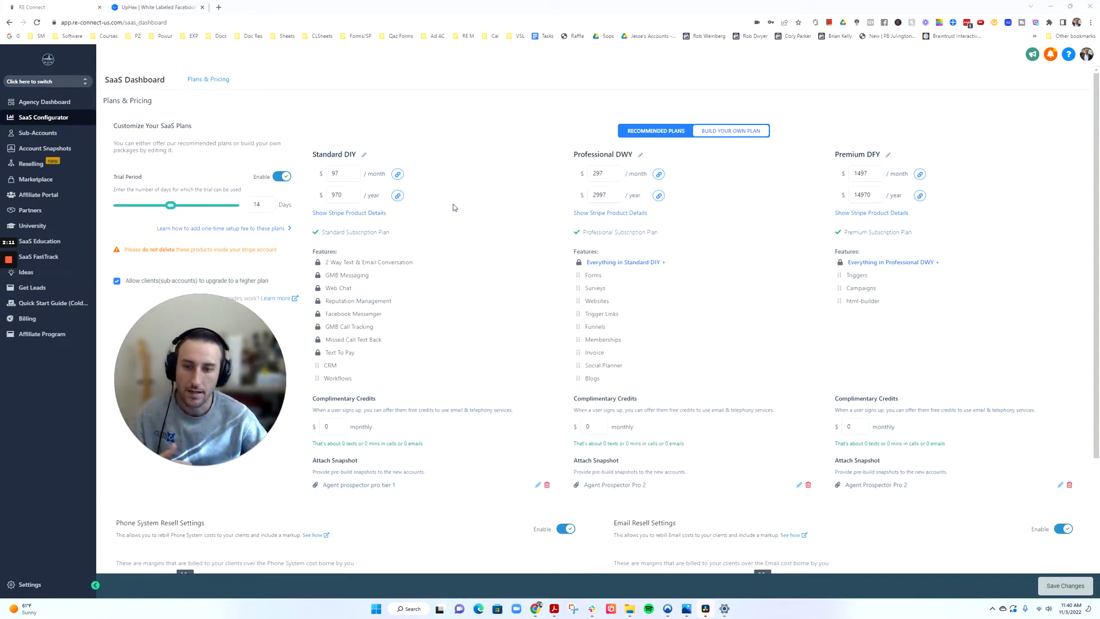
mouse_move(434, 221)
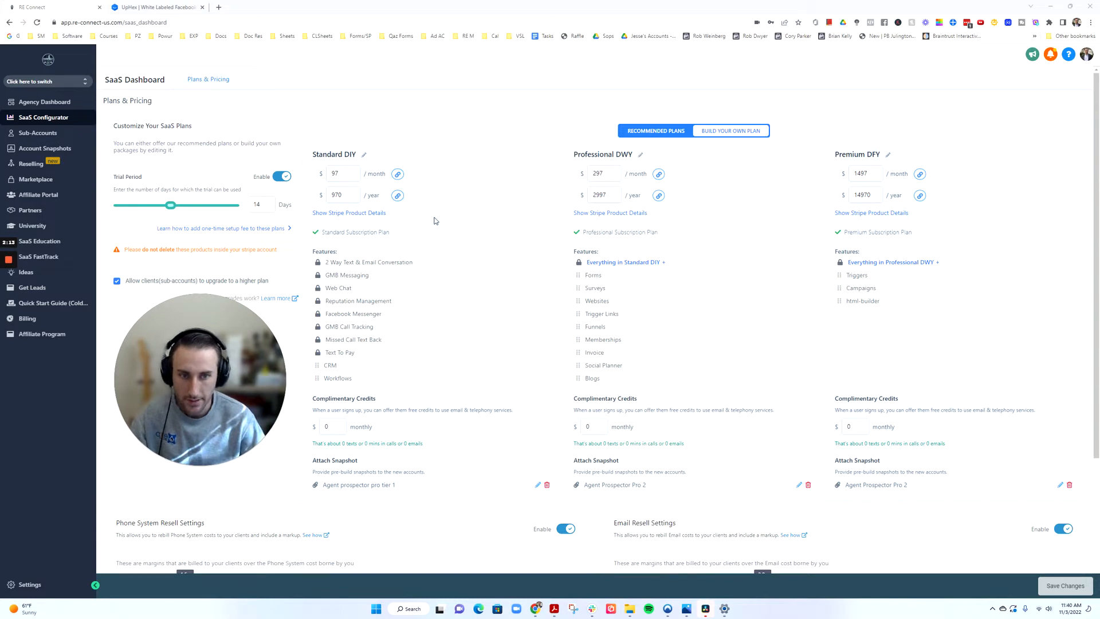
mouse_move(589, 163)
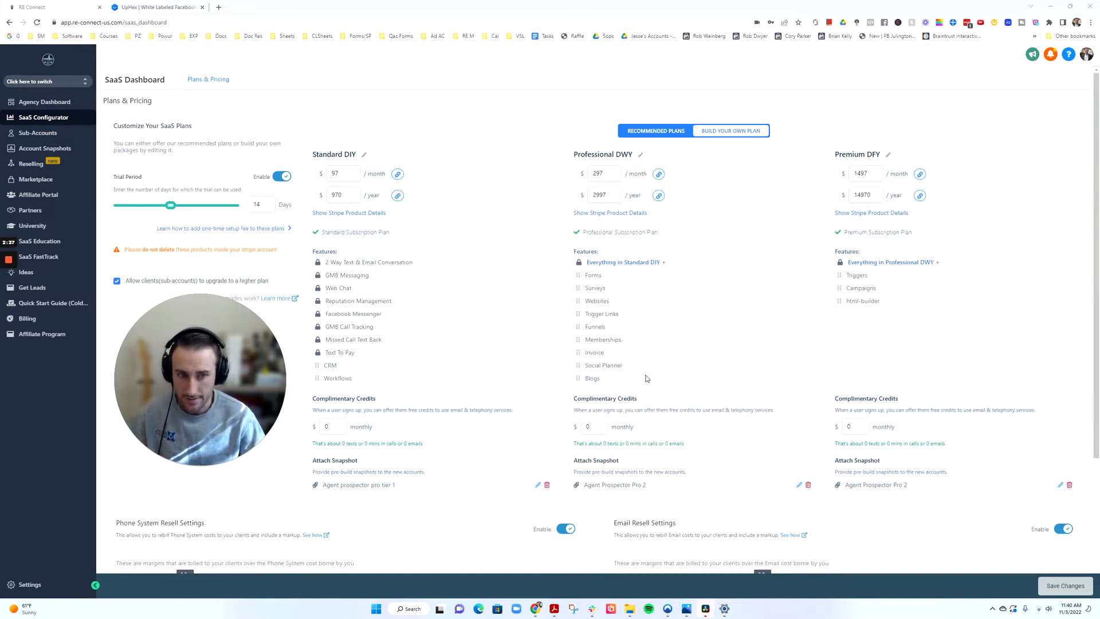
mouse_move(591, 378)
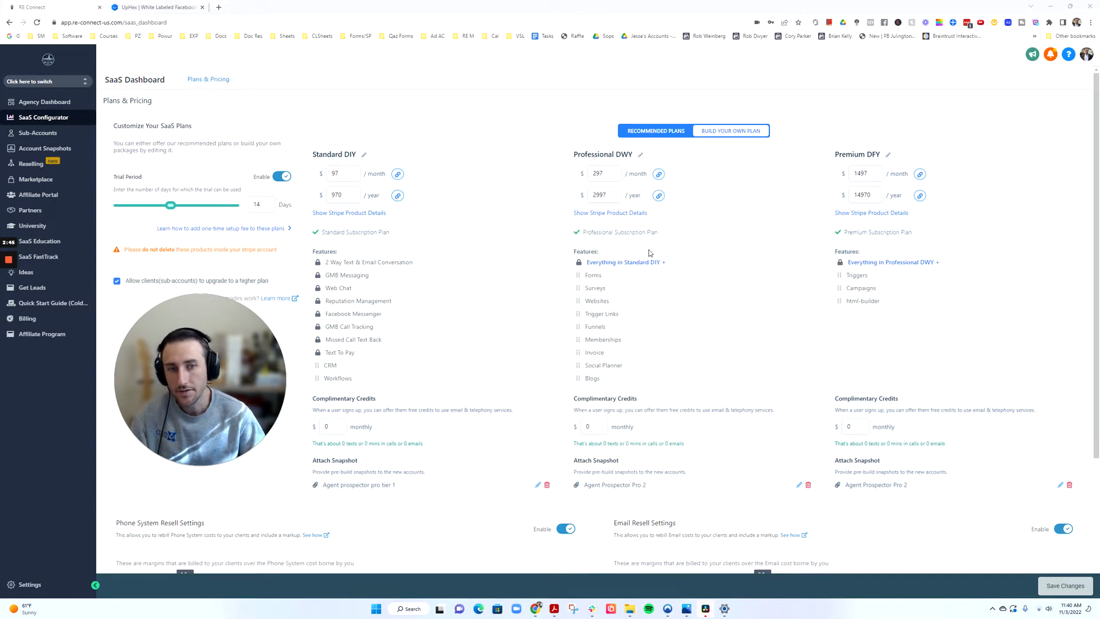
mouse_move(696, 220)
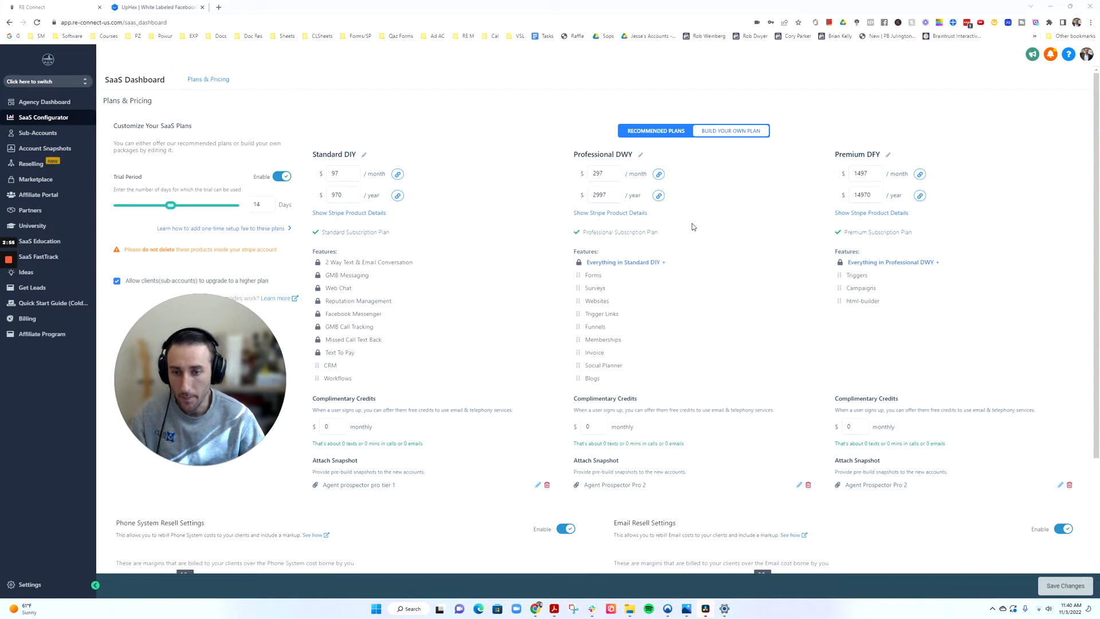
- Review the How UpHex Works page, briefly revisit HighLevel's SaaS plans, then return to UpHex
click(156, 6)
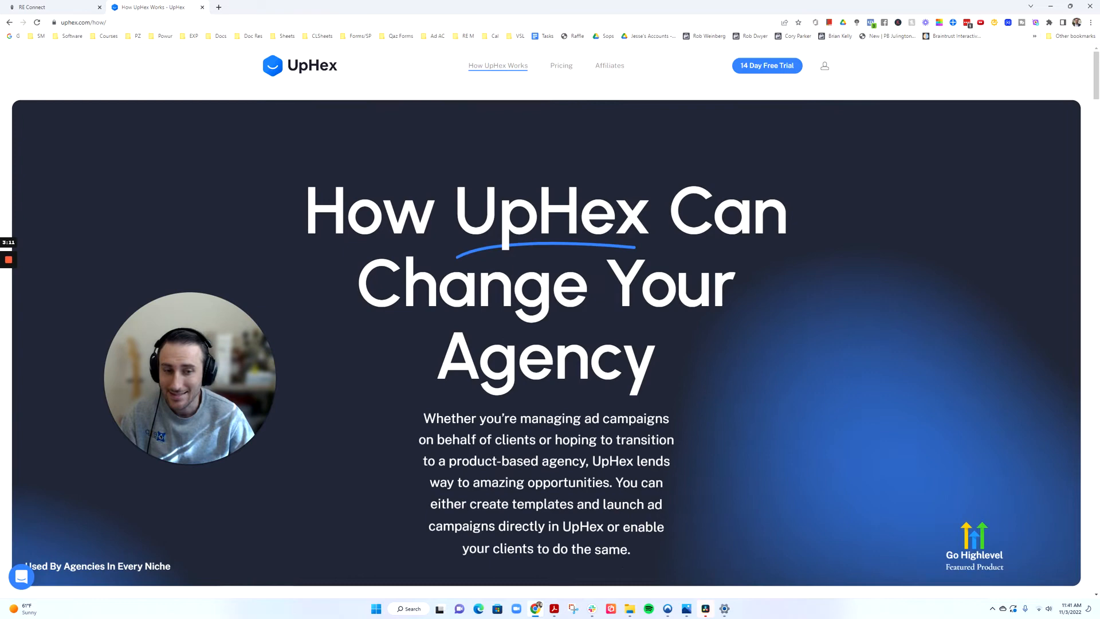
scroll(down, 3)
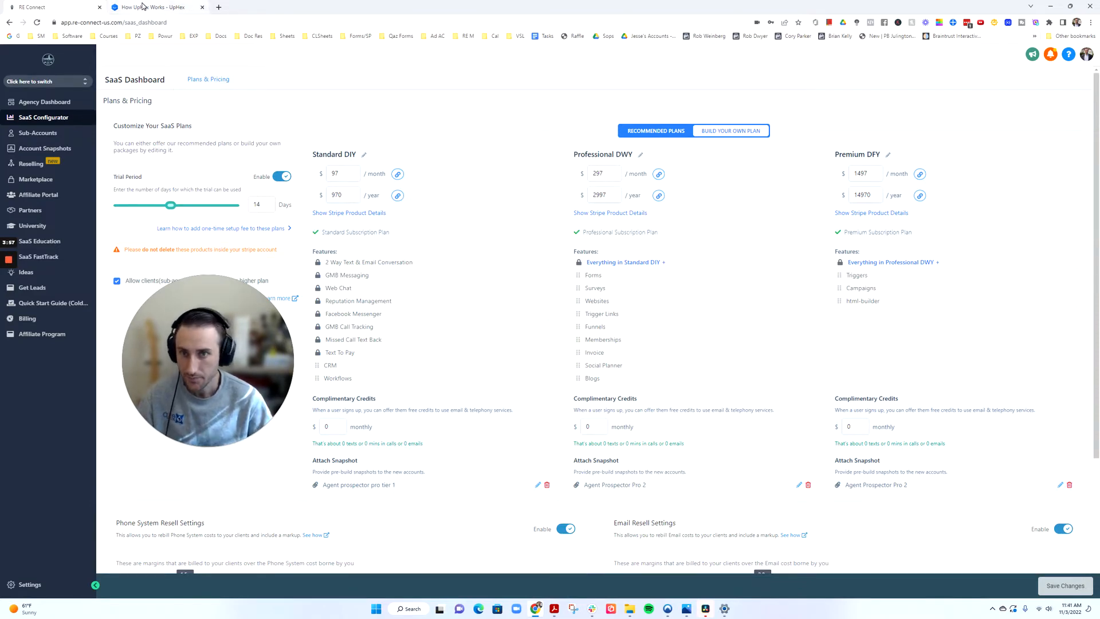
click(150, 7)
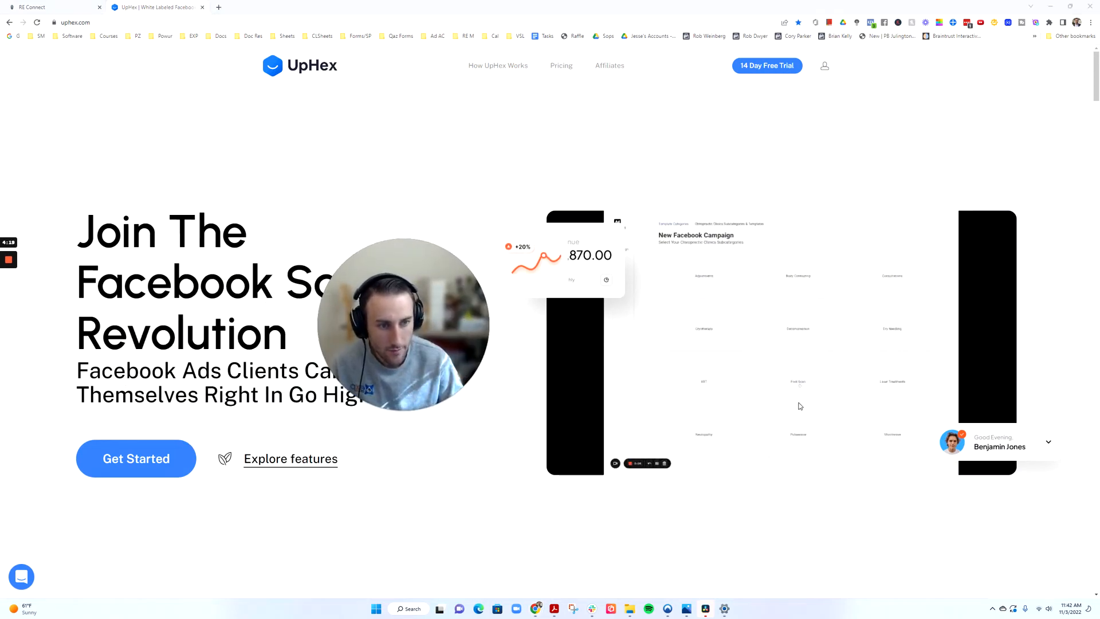
mouse_move(806, 356)
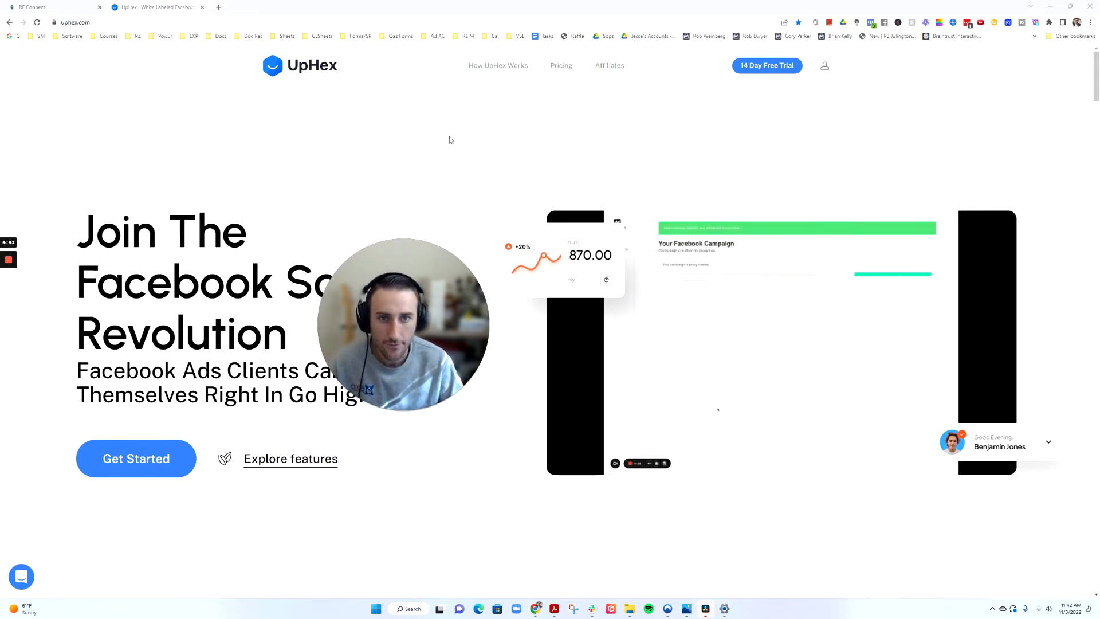
- Show UpHex's pricing cards: Start $97, Grow $297 and Accelerate $497 per month
click(562, 65)
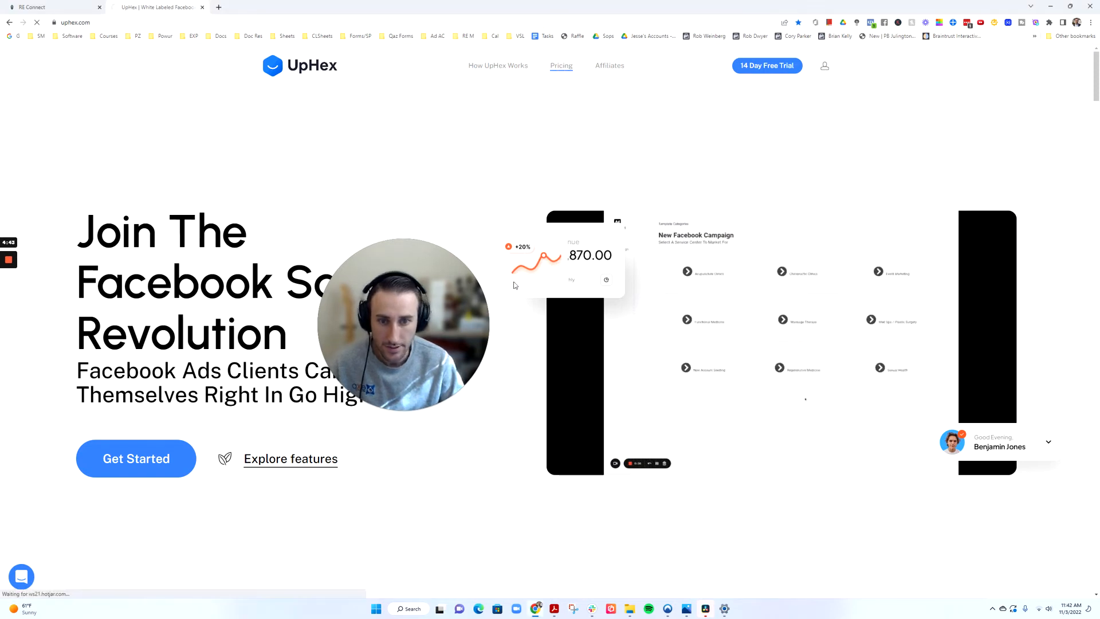
click(561, 65)
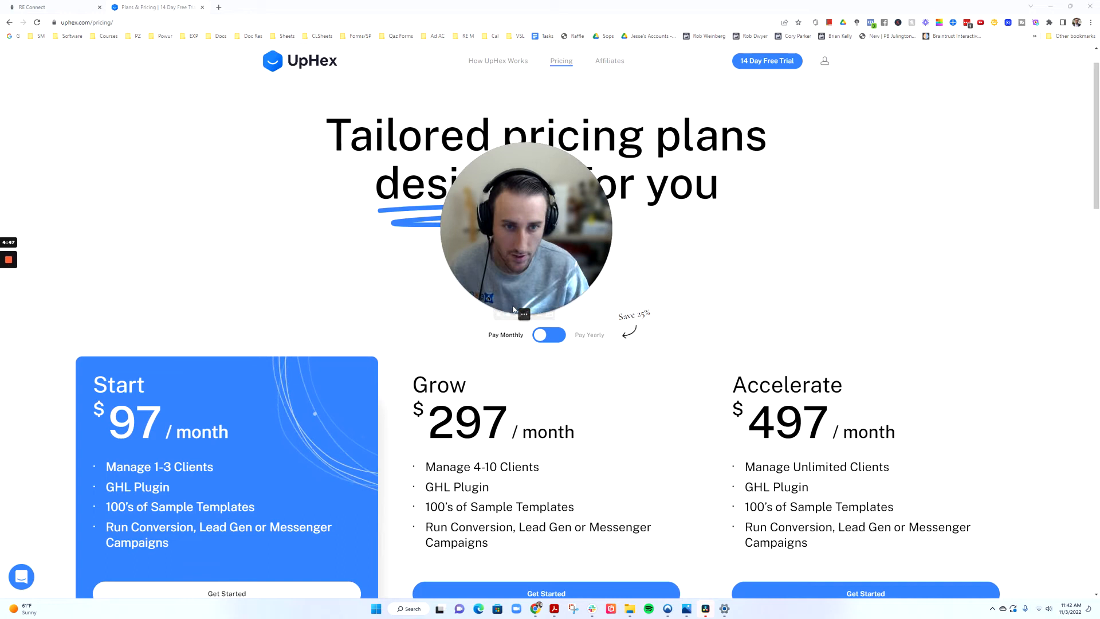
scroll(down, 3)
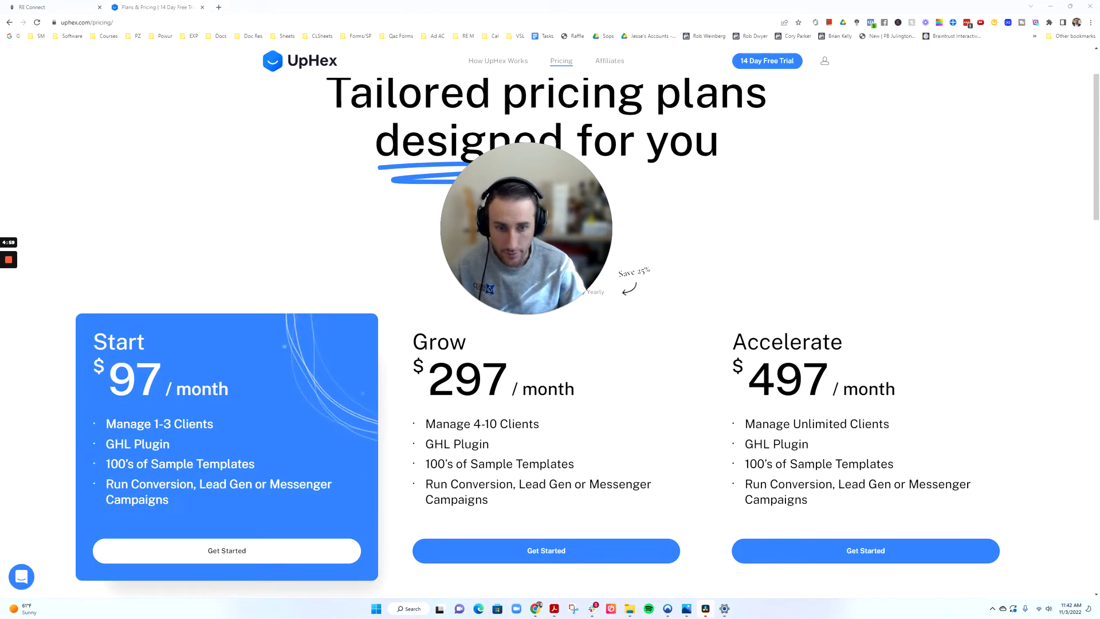
scroll(down, 3)
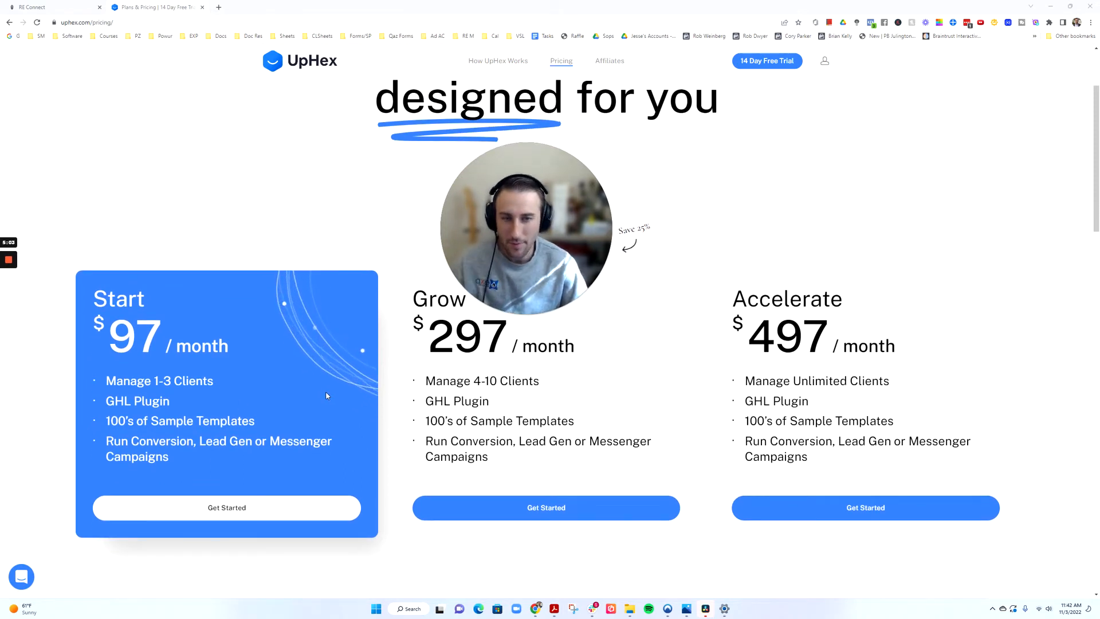
mouse_move(338, 394)
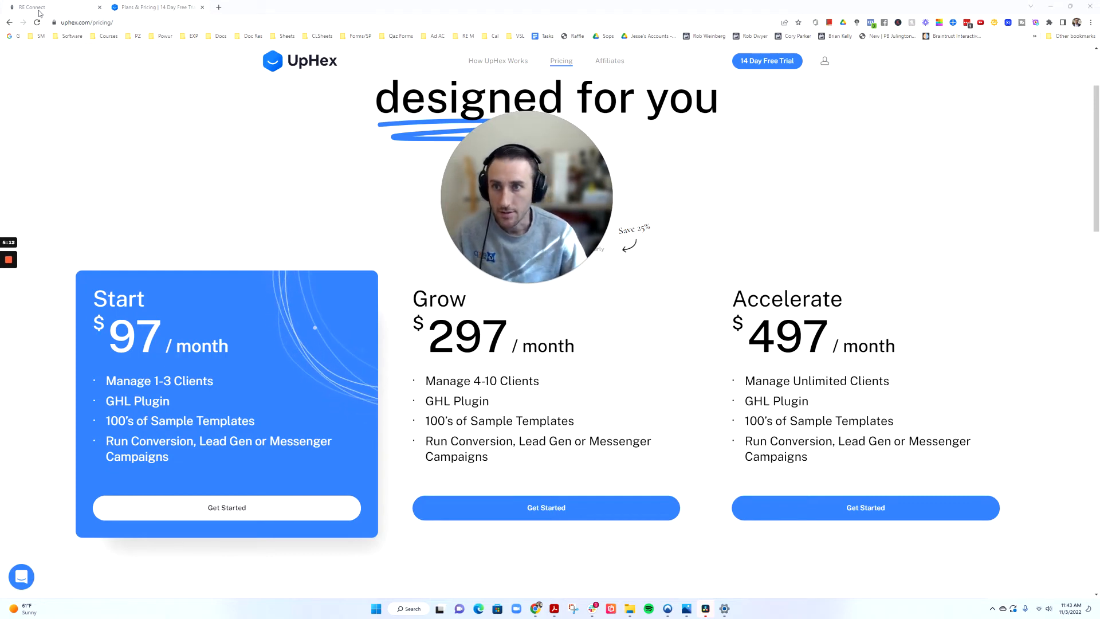
- Return to HighLevel's Standard $97, Professional $297 and Premium $1497 monthly plans
click(155, 7)
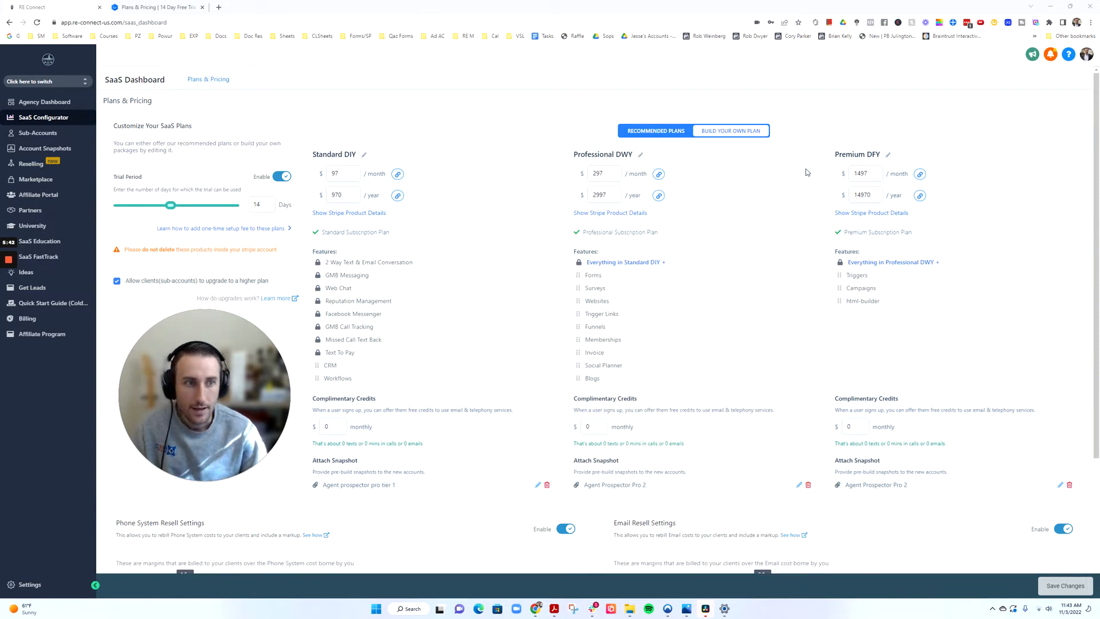
click(861, 173)
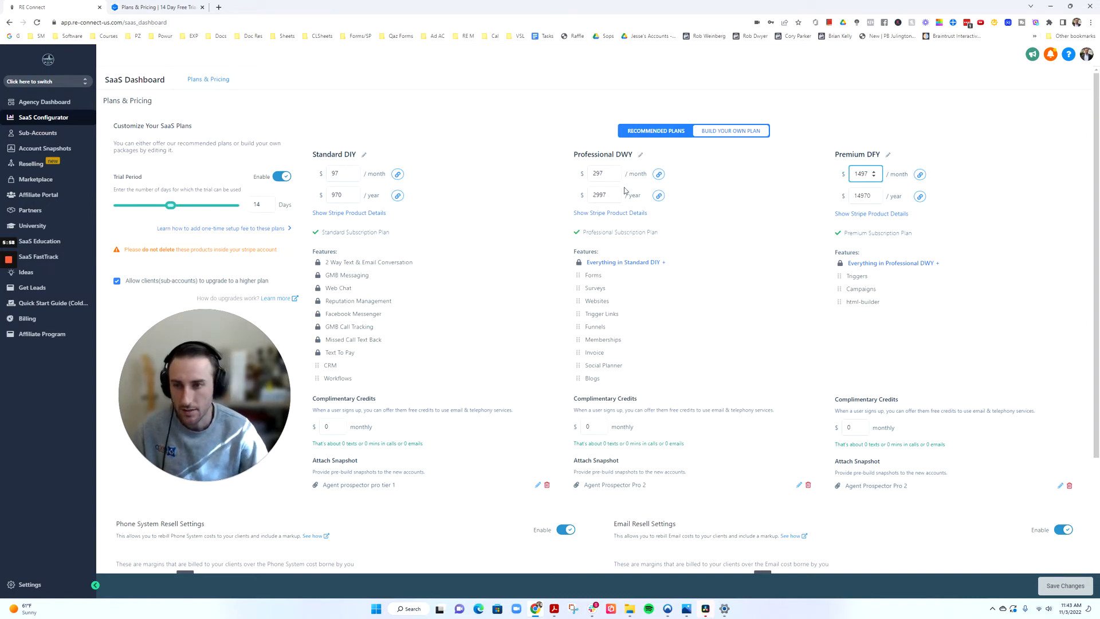
mouse_move(705, 167)
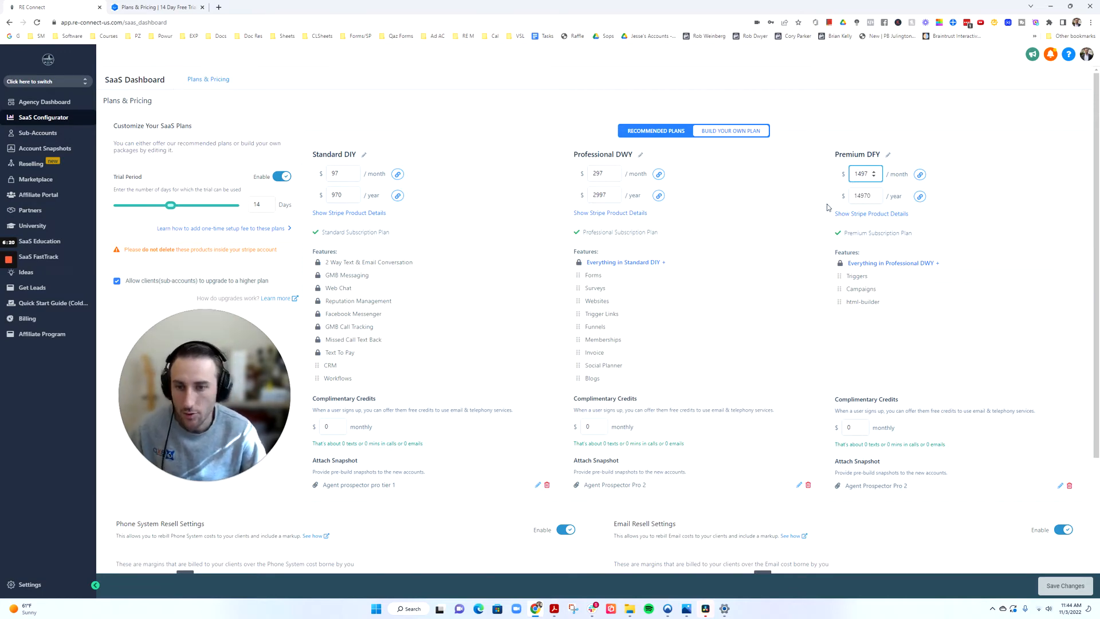
mouse_move(774, 237)
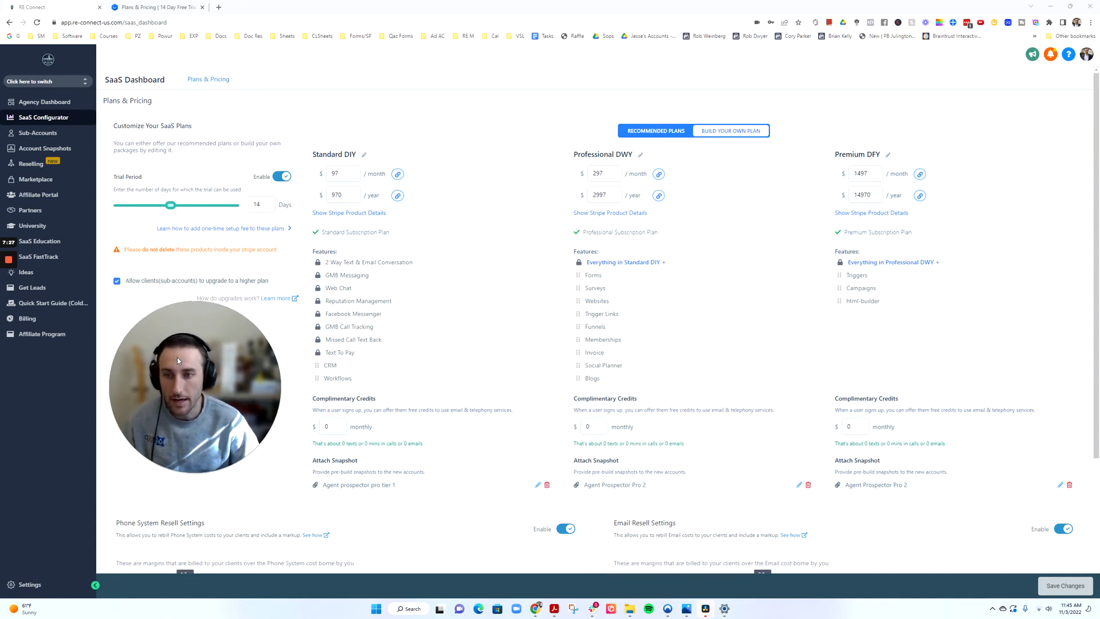
mouse_move(913, 225)
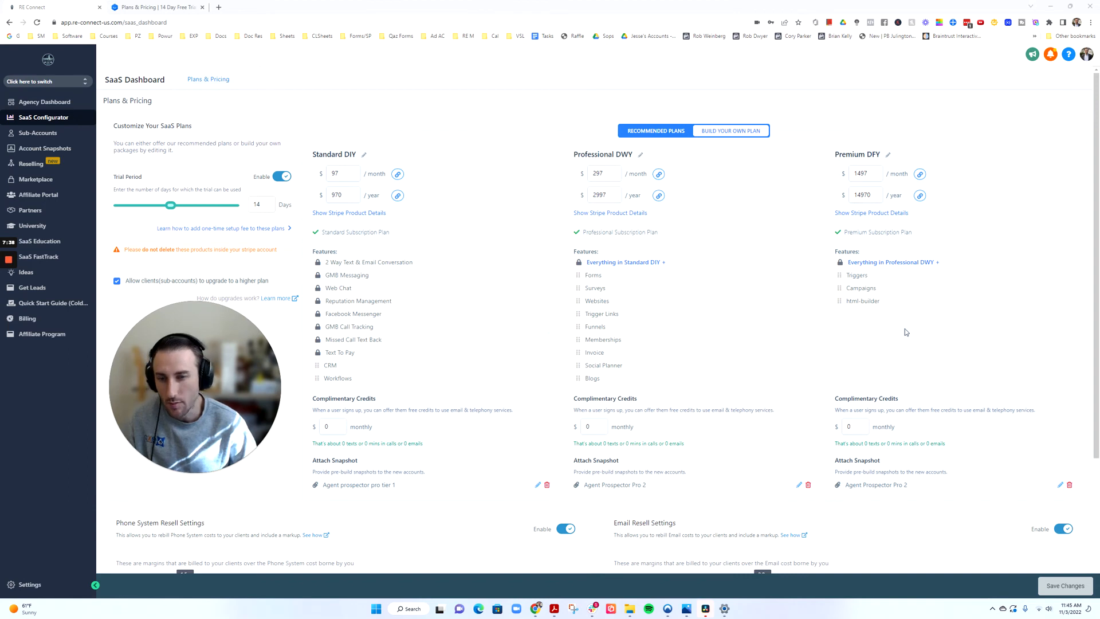
mouse_move(894, 334)
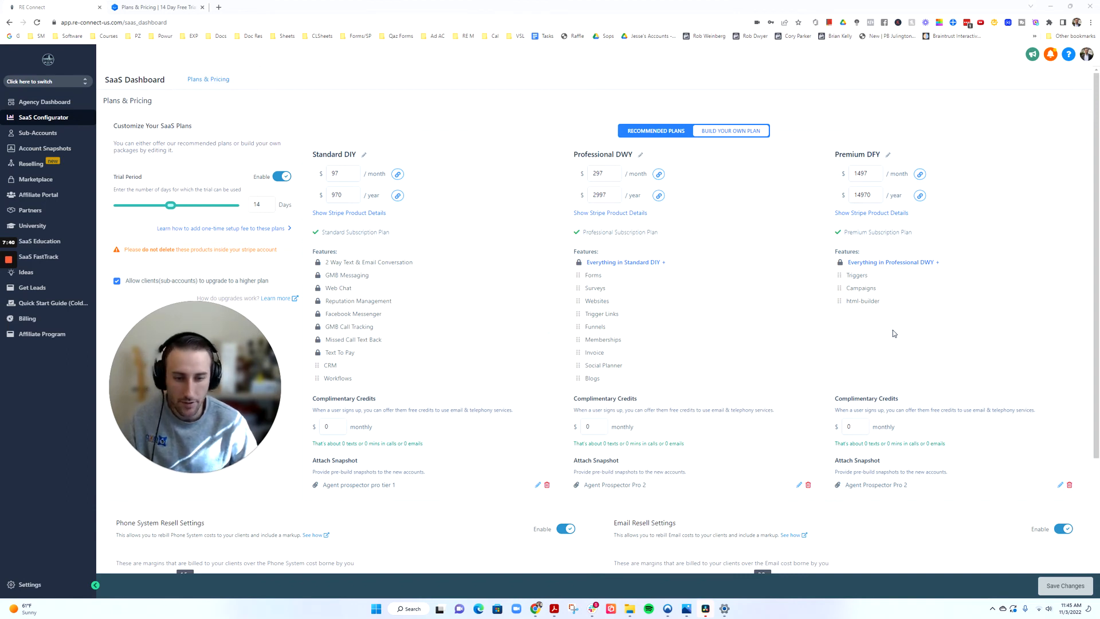